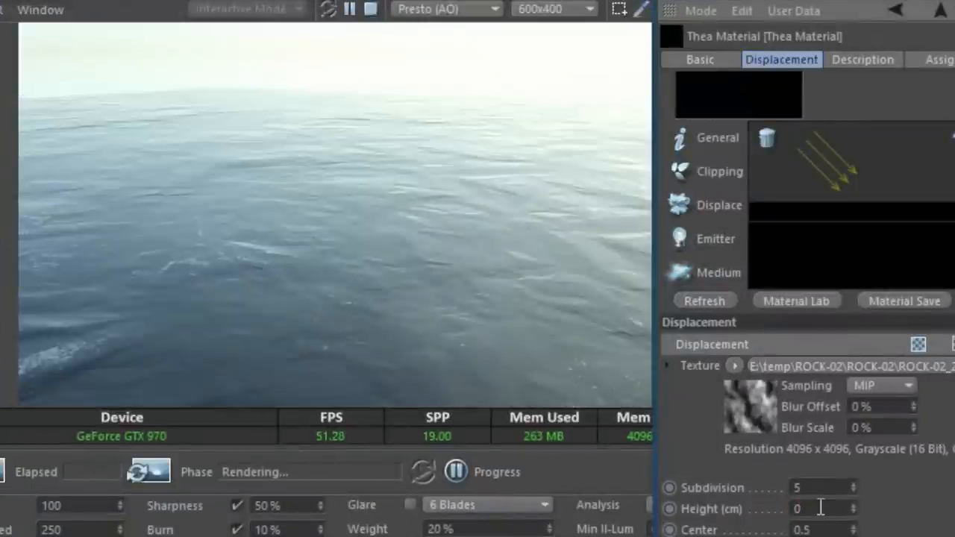
- Raise the ocean material's displacement Height to 250 cm, then to 400 cm
text(250)
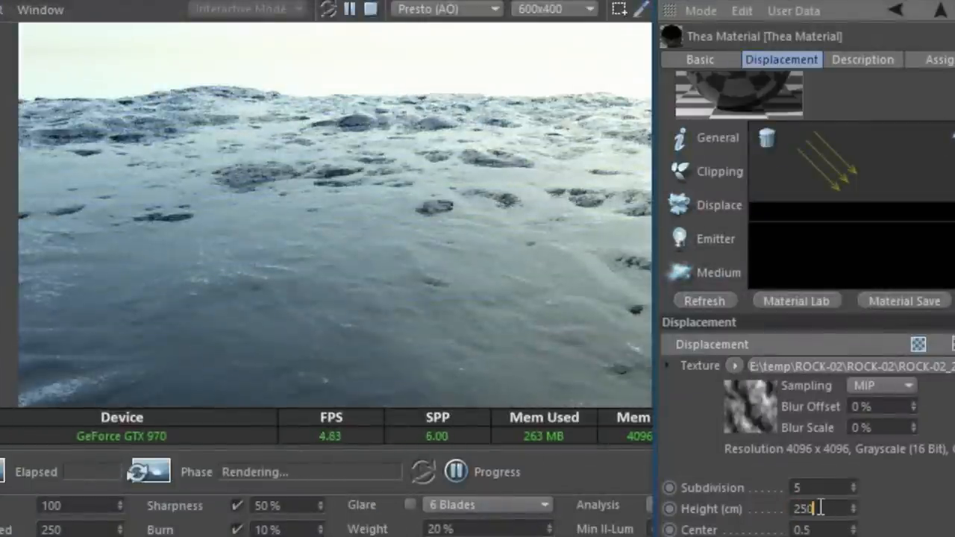
text(400)
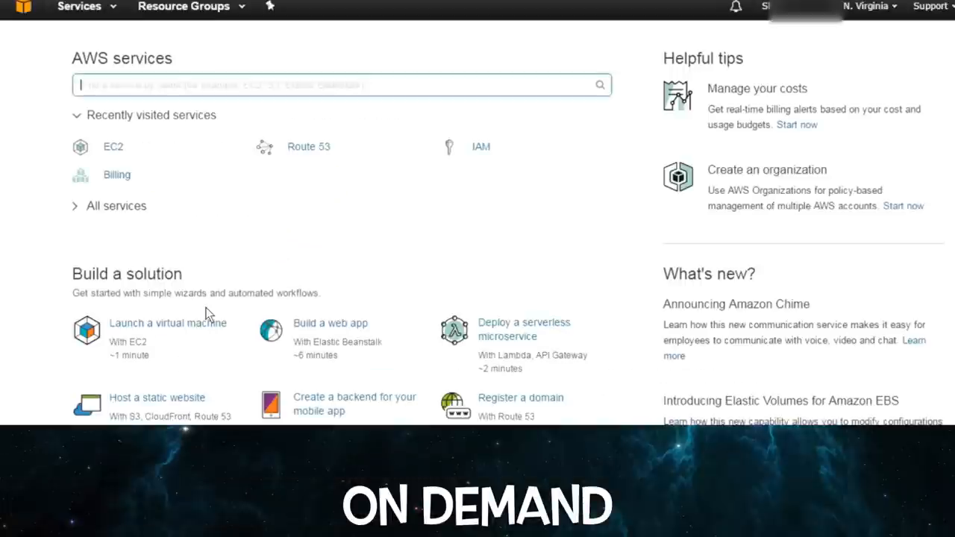
- Walk through EC2 on-demand launch with a Red Hat Enterprise Linux AMI, then head to Spot Requests
click(113, 146)
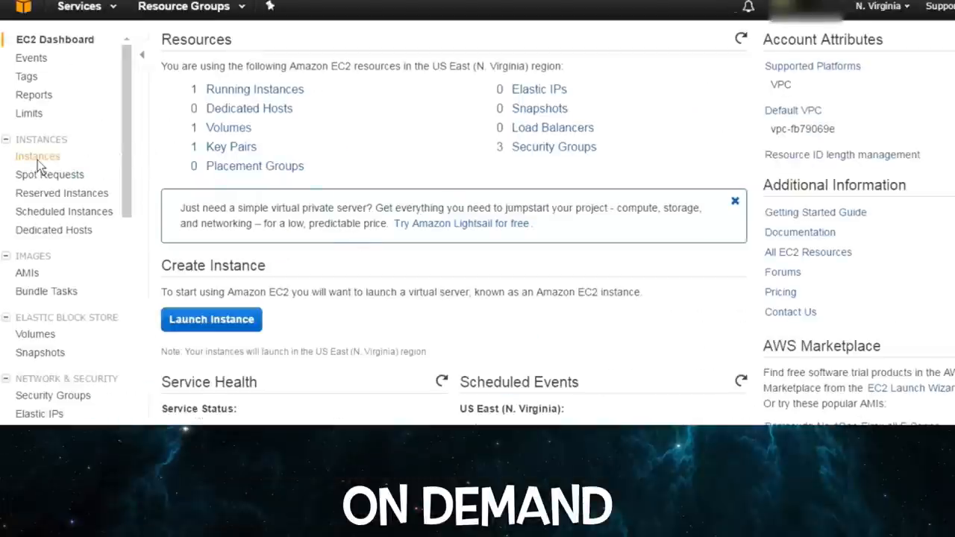
click(38, 157)
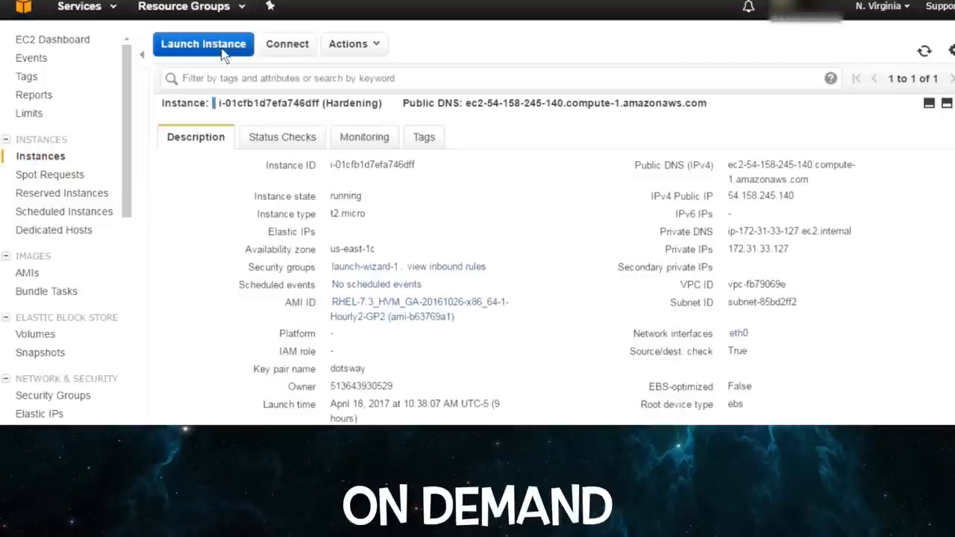
click(203, 44)
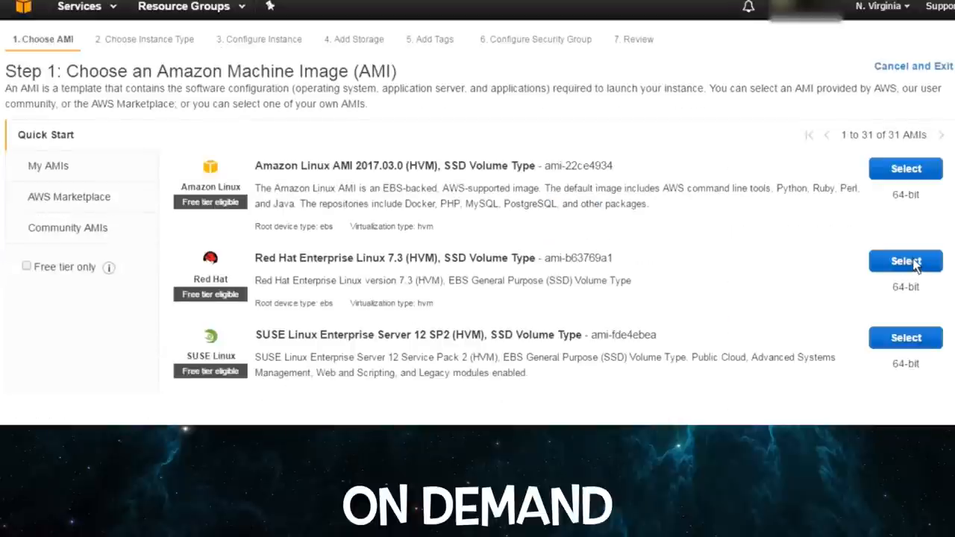
click(904, 261)
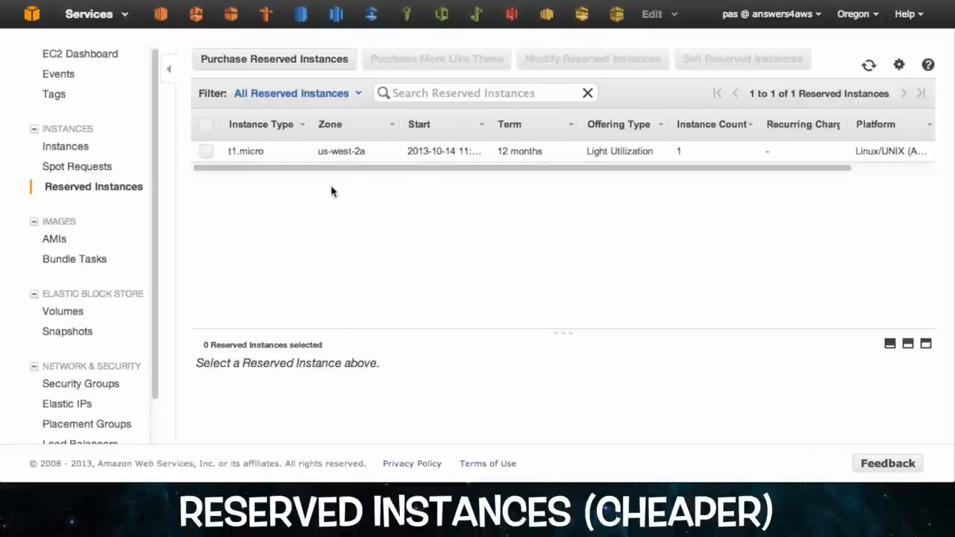
click(275, 59)
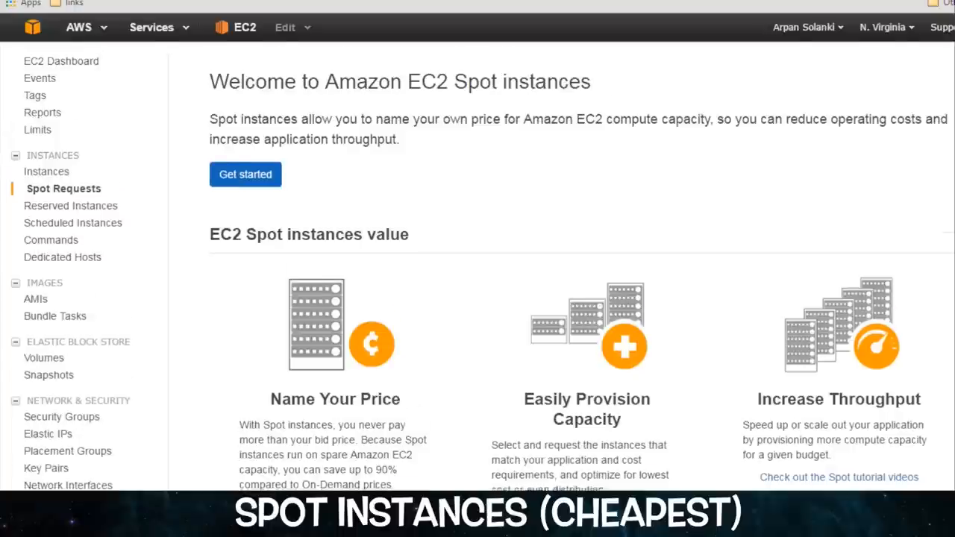
- Start a new Spot request for a c3.large instance and move on to configuring it
scroll(down, 3)
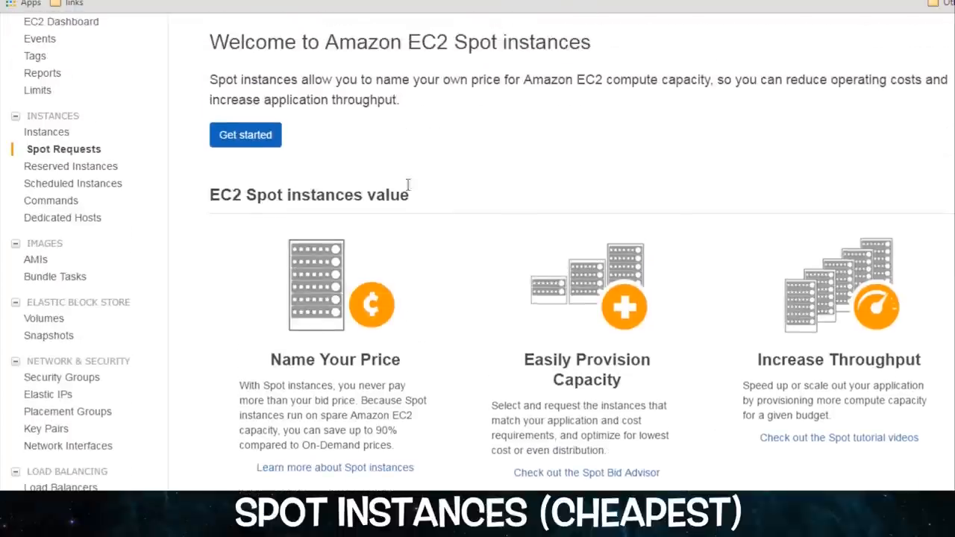
click(245, 134)
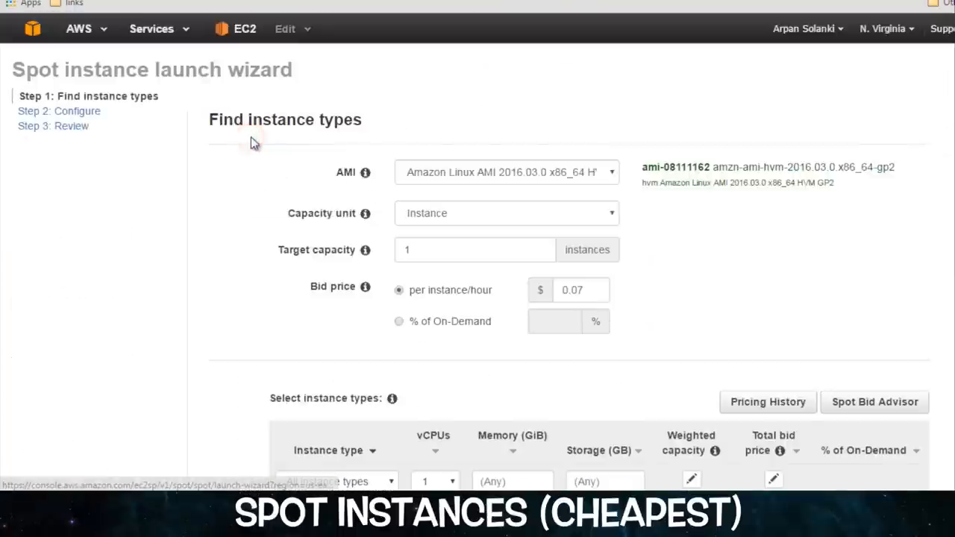
scroll(down, 3)
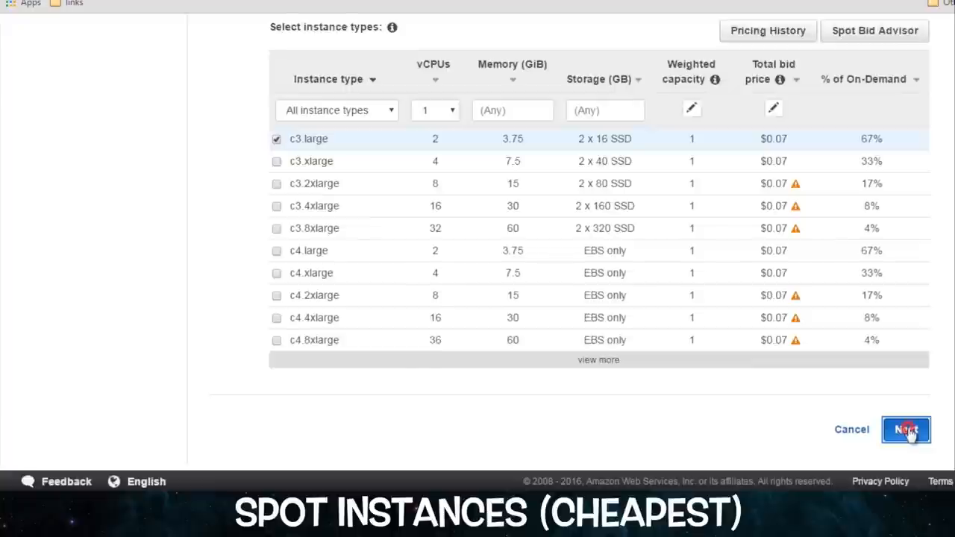
click(904, 430)
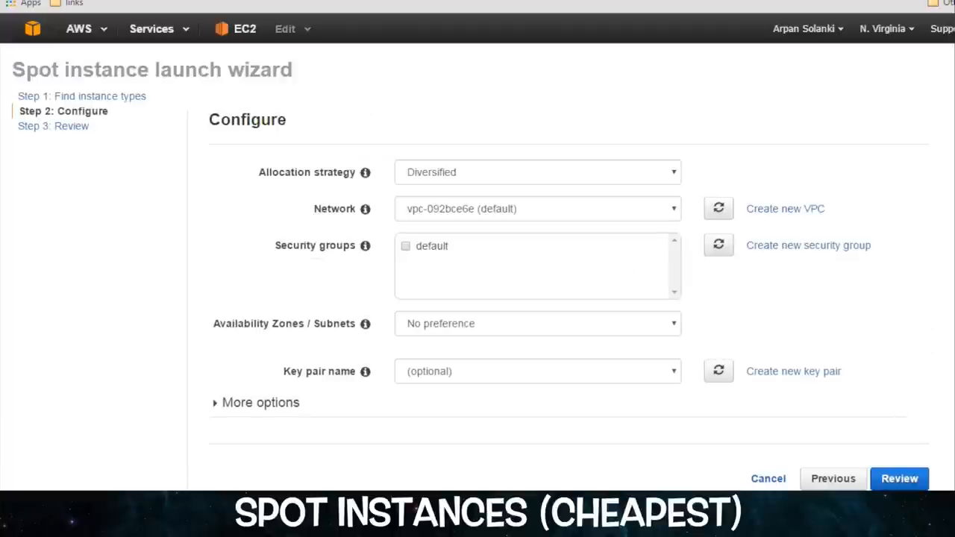
- Include the default security group, review the Spot request and launch it
click(537, 299)
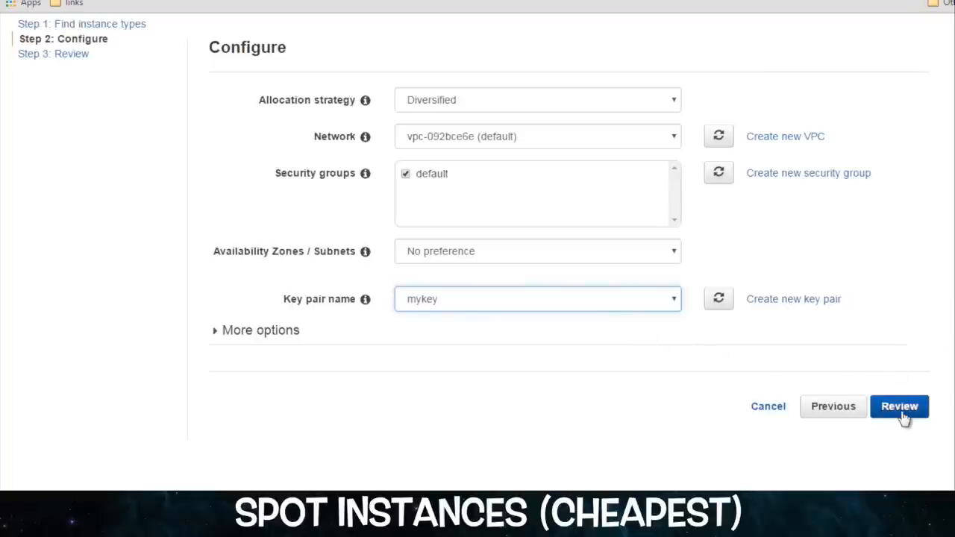
click(898, 406)
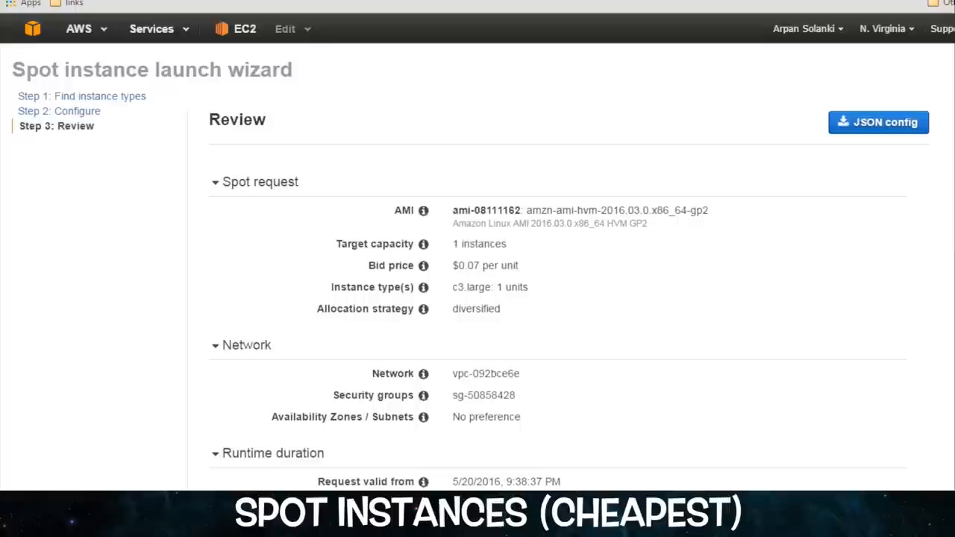
scroll(down, 3)
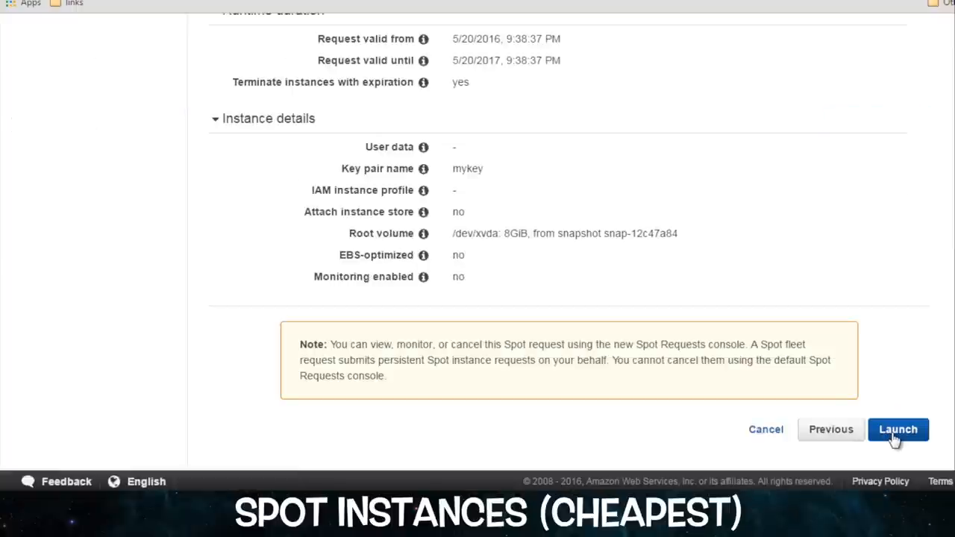
click(898, 430)
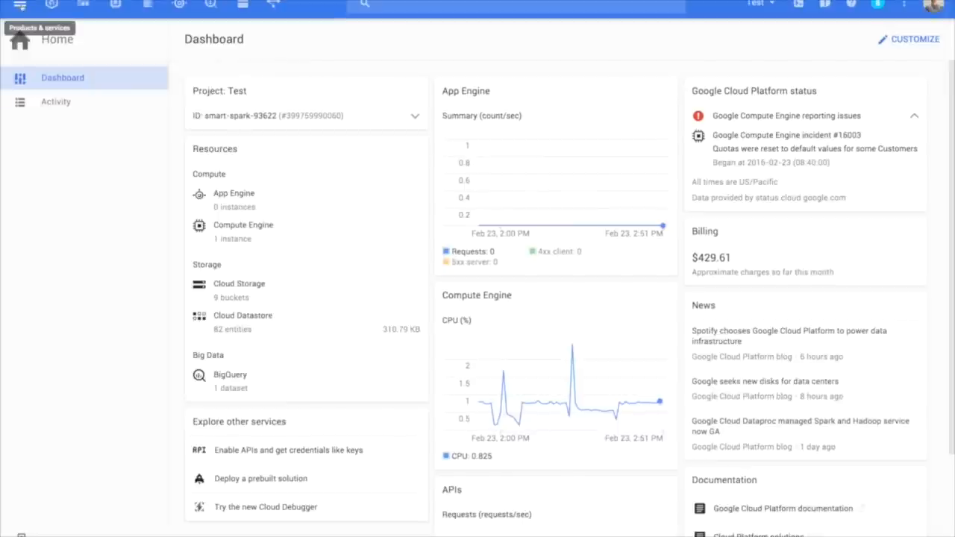
- Begin creating a Compute Engine VM instance with a custom machine type
click(21, 6)
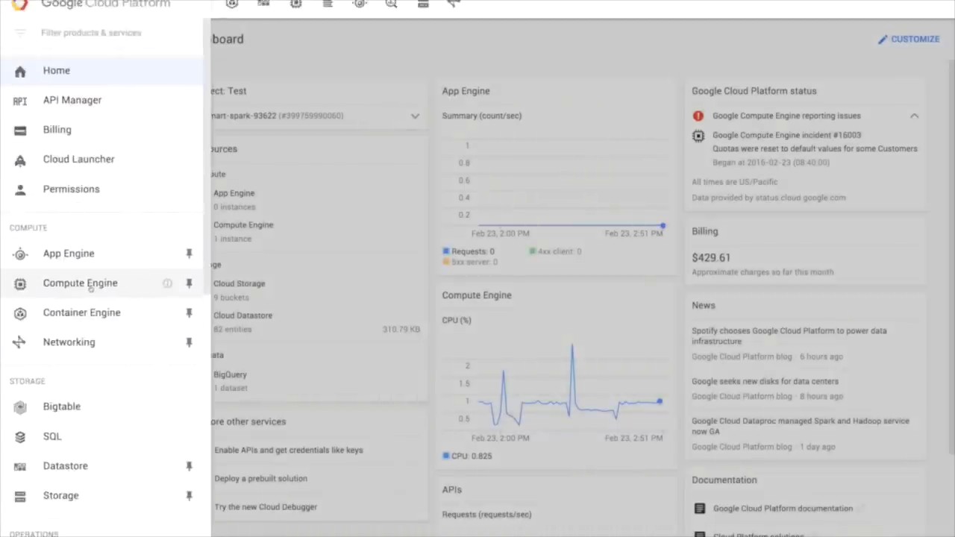
click(80, 283)
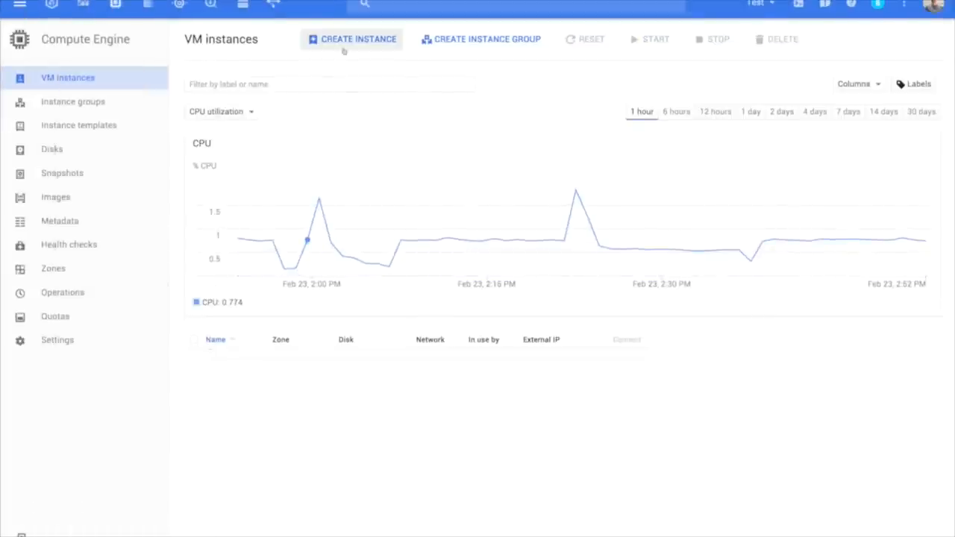
click(352, 38)
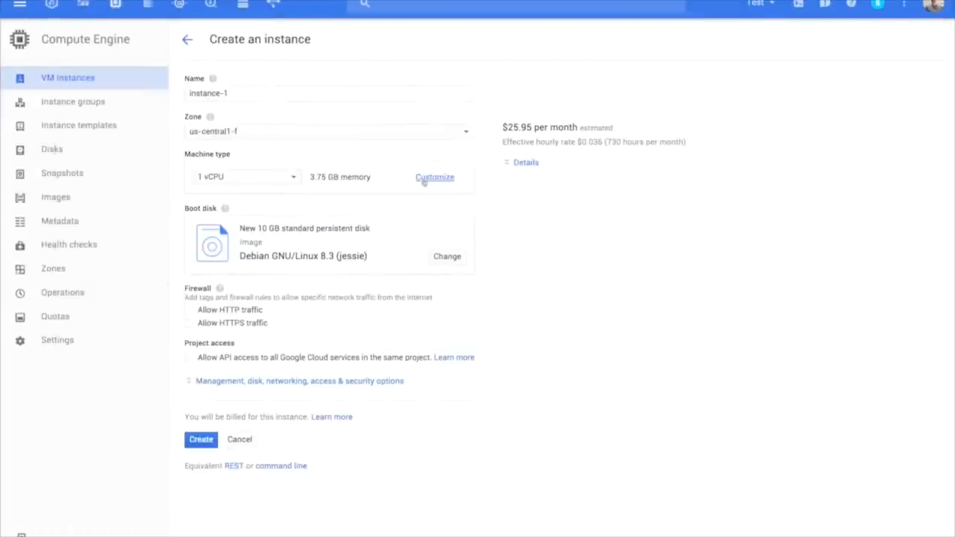
click(434, 176)
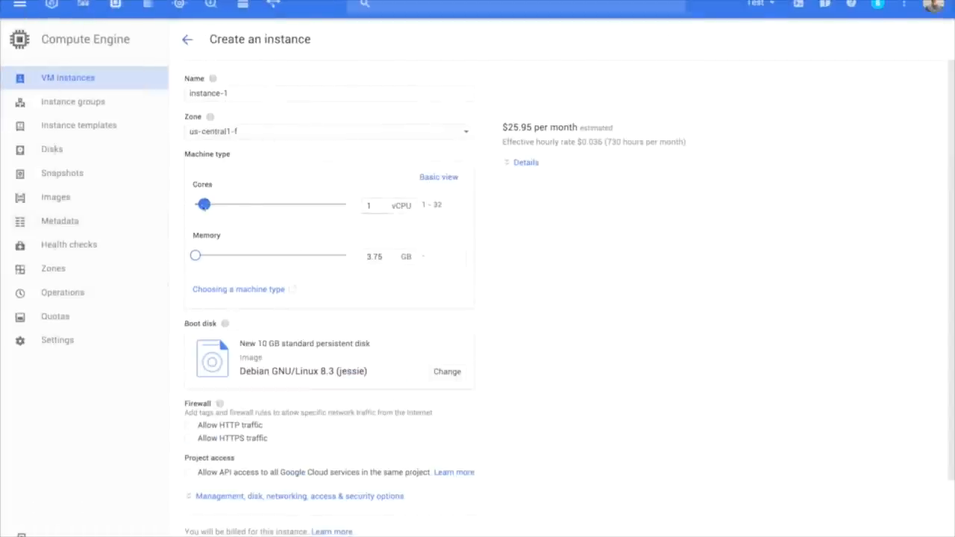
- Set the custom machine to 10 vCPU cores and 22 GB memory
drag(203, 205, 249, 204)
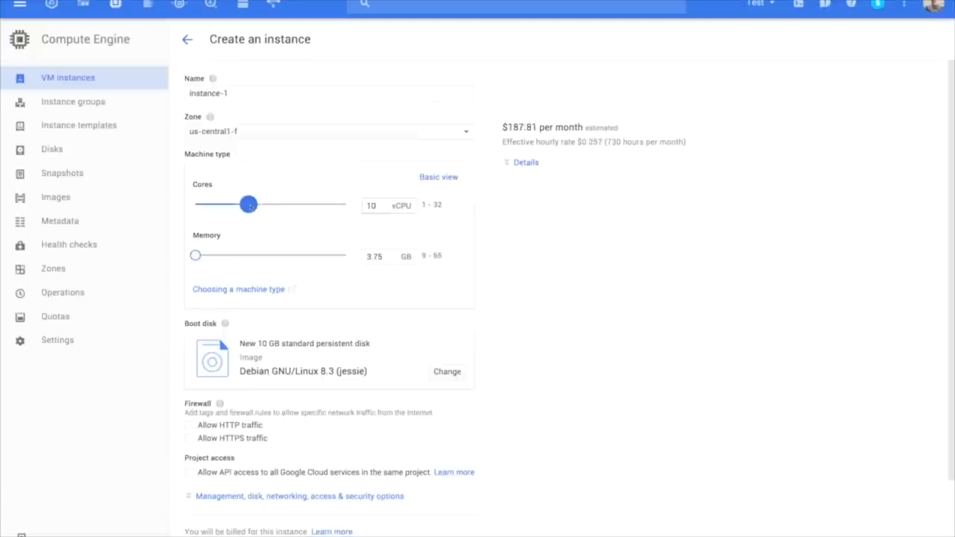
drag(195, 255, 230, 255)
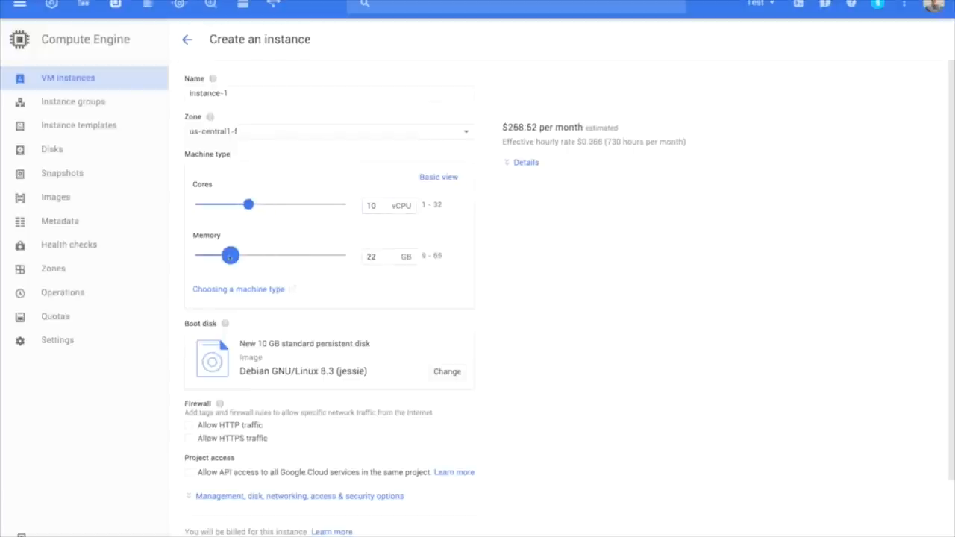
drag(230, 255, 269, 255)
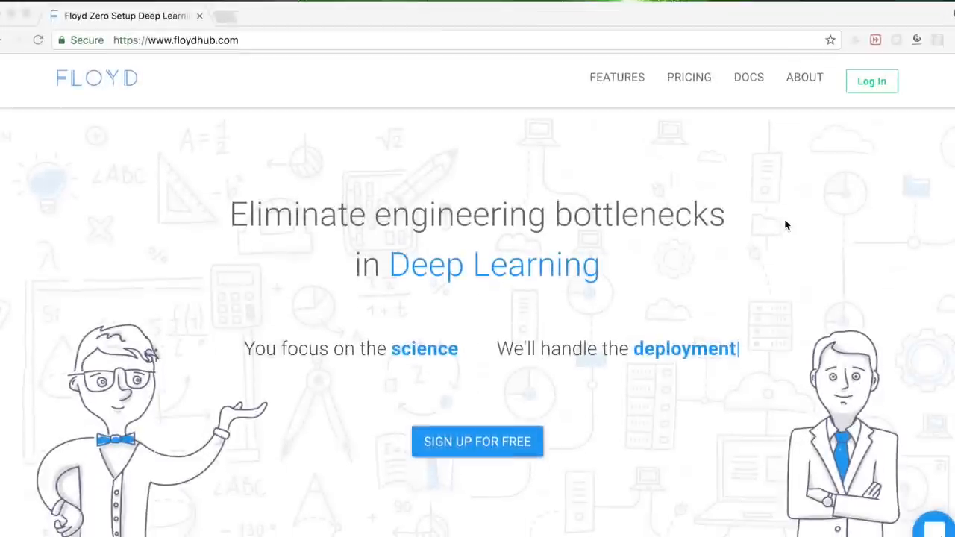
- Scroll through FloydHub's feature overview and sign in to the account
scroll(down, 3)
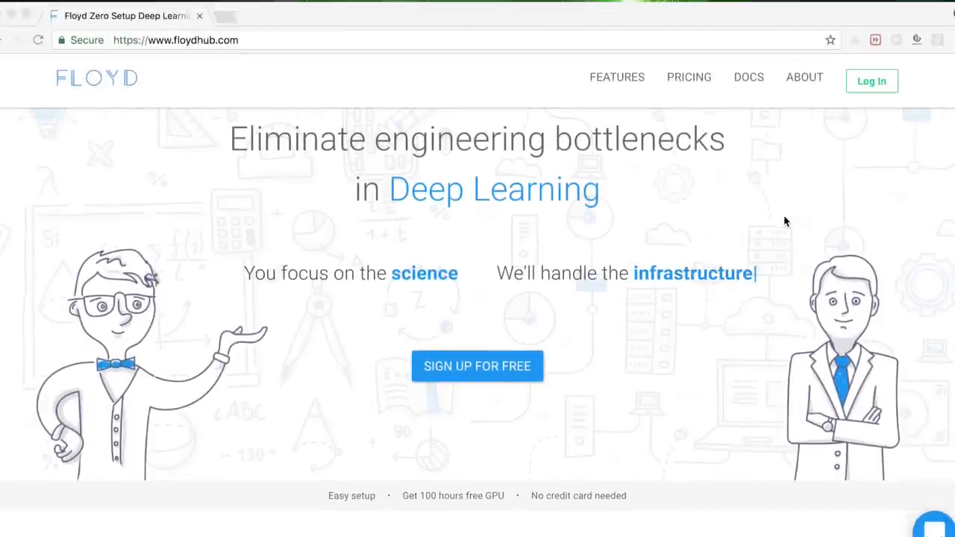
scroll(down, 3)
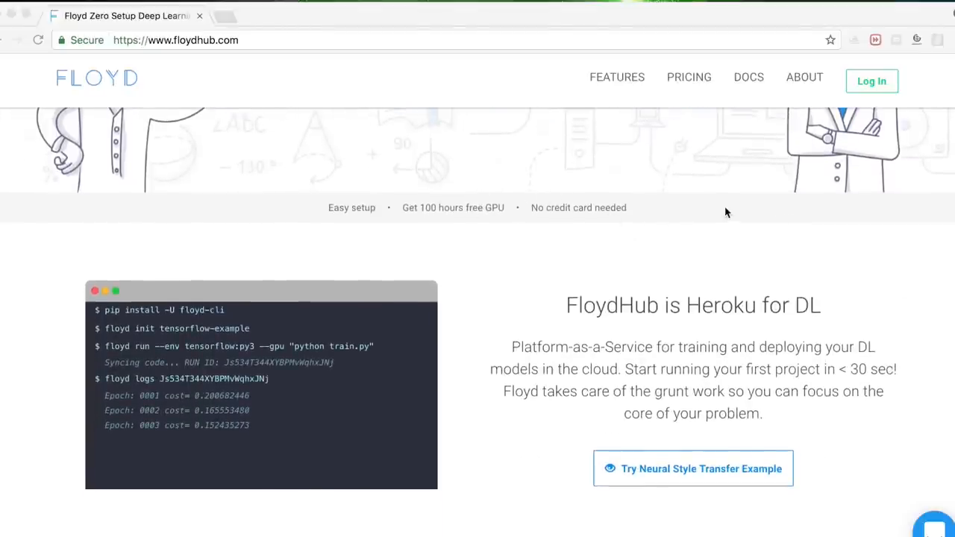
scroll(down, 3)
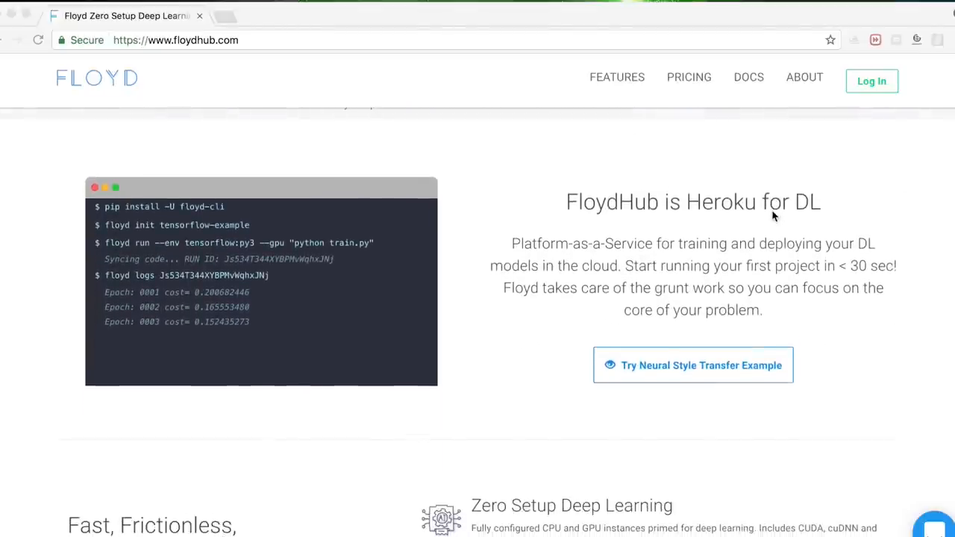
scroll(down, 3)
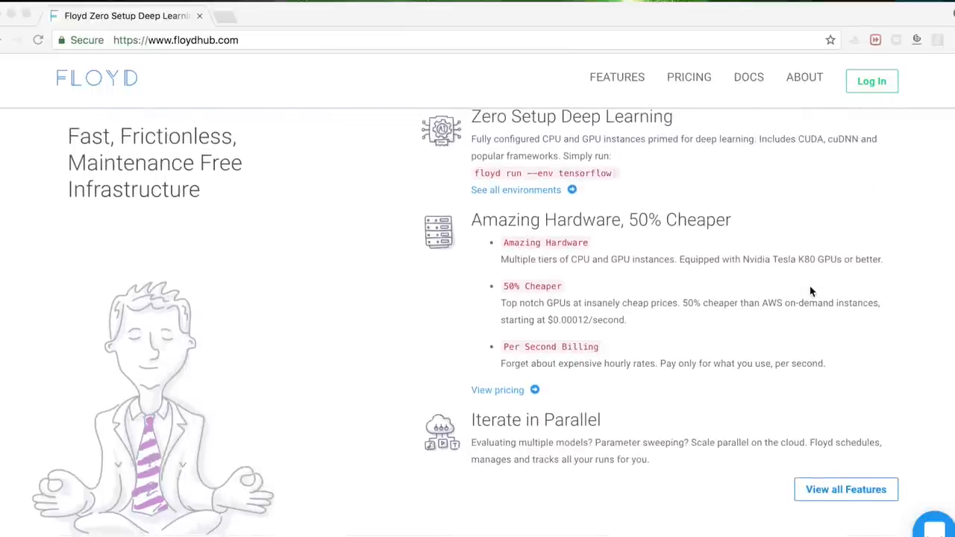
scroll(down, 3)
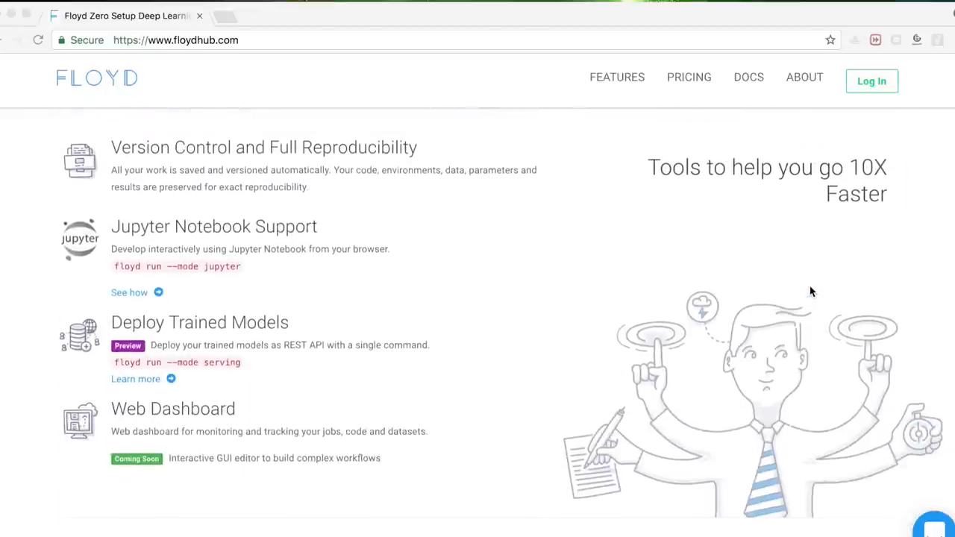
scroll(down, 3)
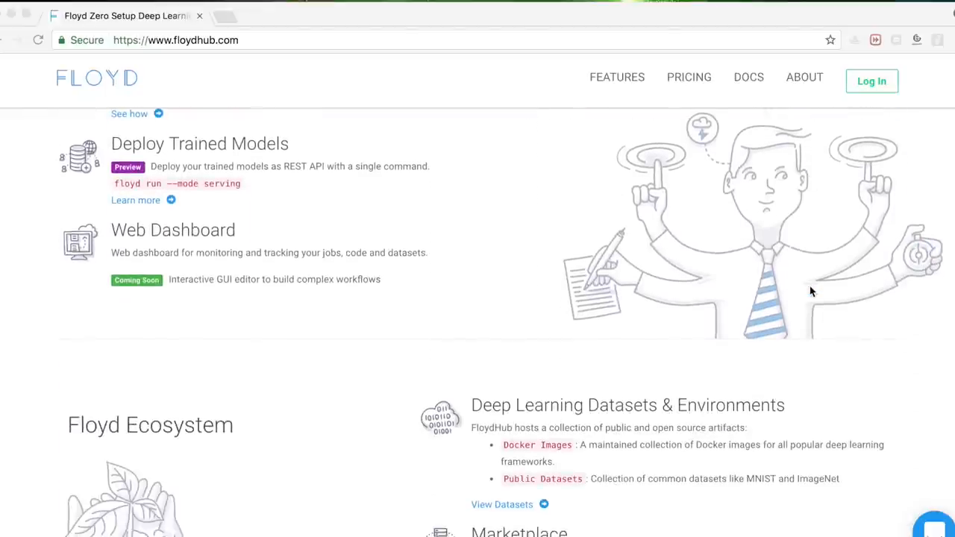
scroll(down, 3)
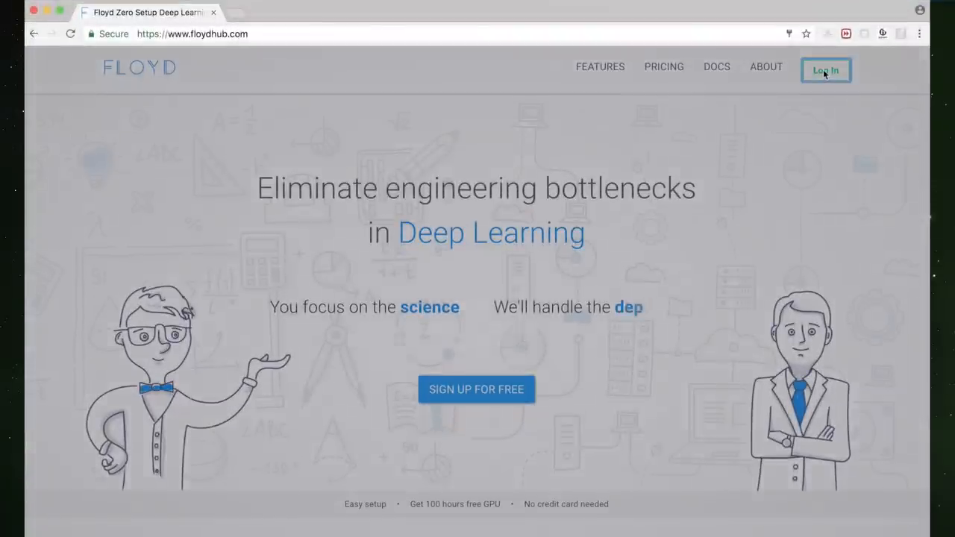
click(825, 71)
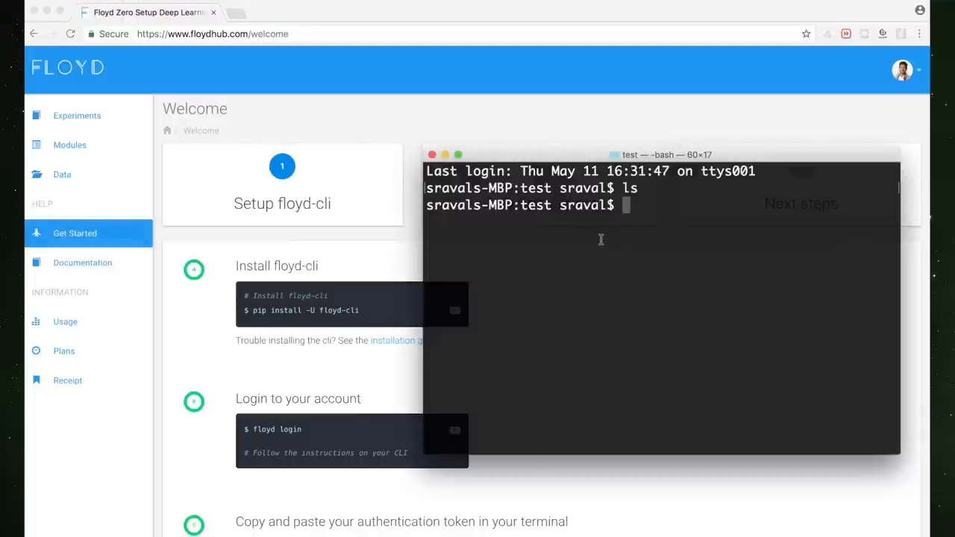
- Install floyd-cli via pip and log in with floyd login
text(pip install -)
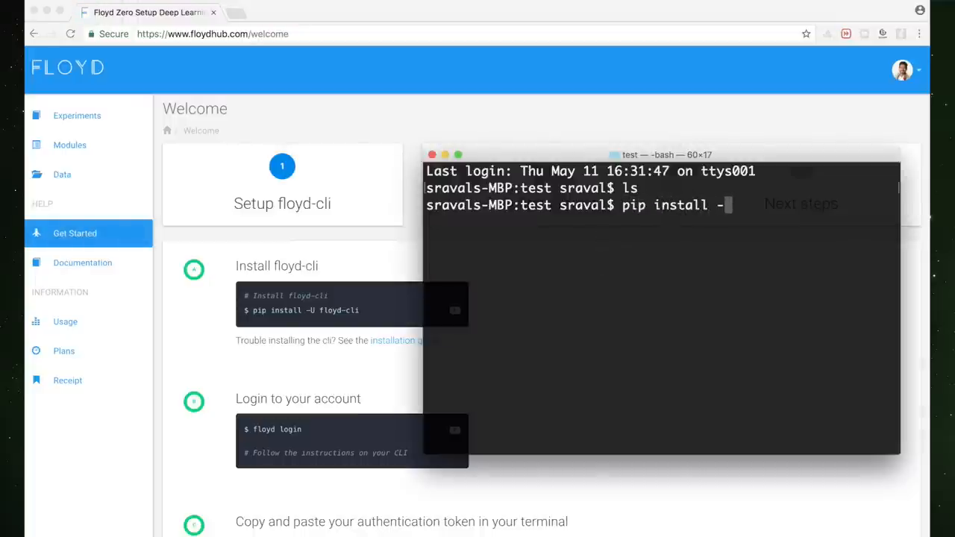
text(floyd-CLI)
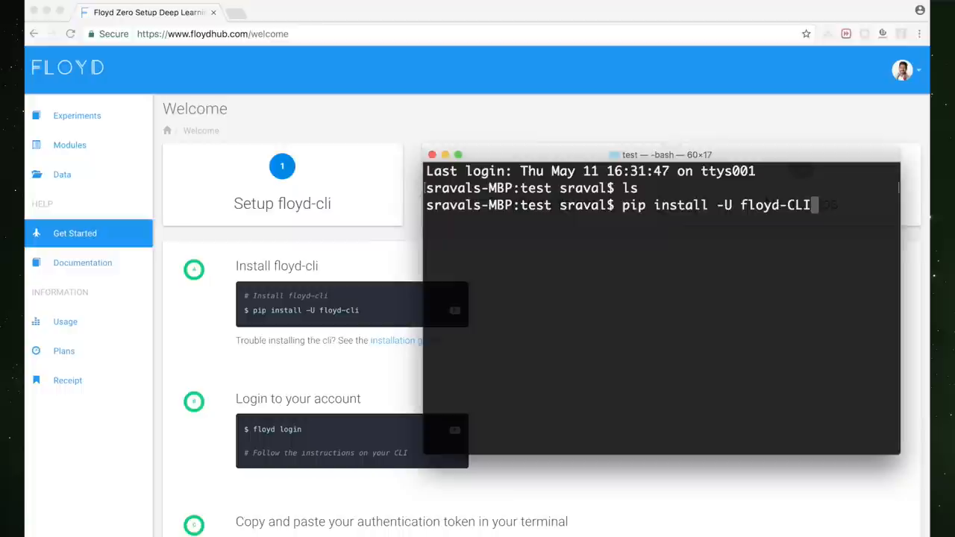
key(enter)
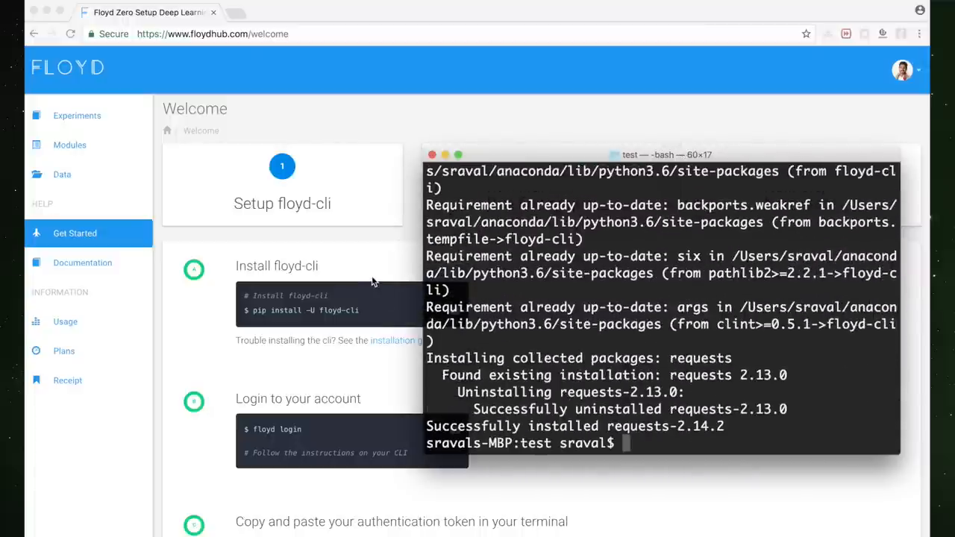
text(floydhub/fast-style-transfer)
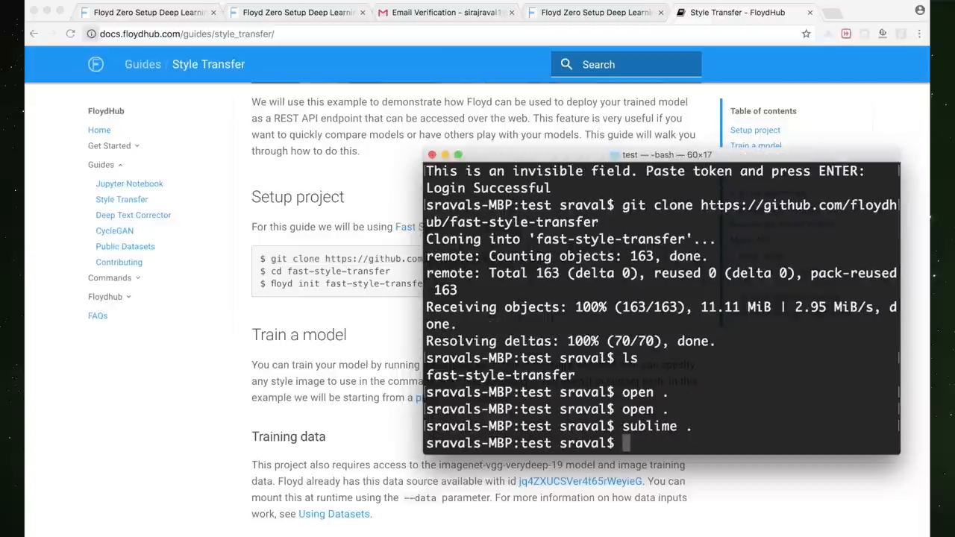
- Enter the cloned fast-style-transfer folder and run floyd init fast-style-transfer
text(cd fast-style-transfer/)
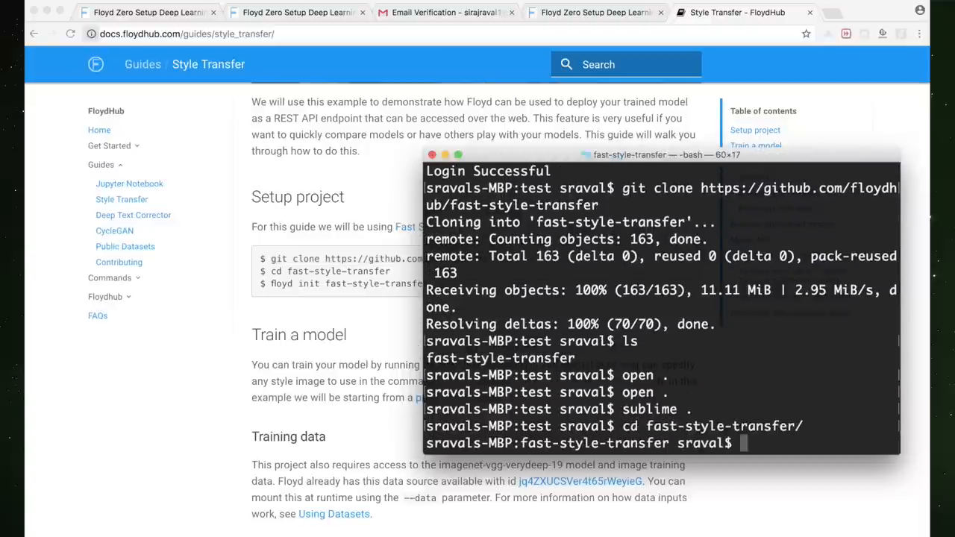
text(floyd init fast-style-transfer)
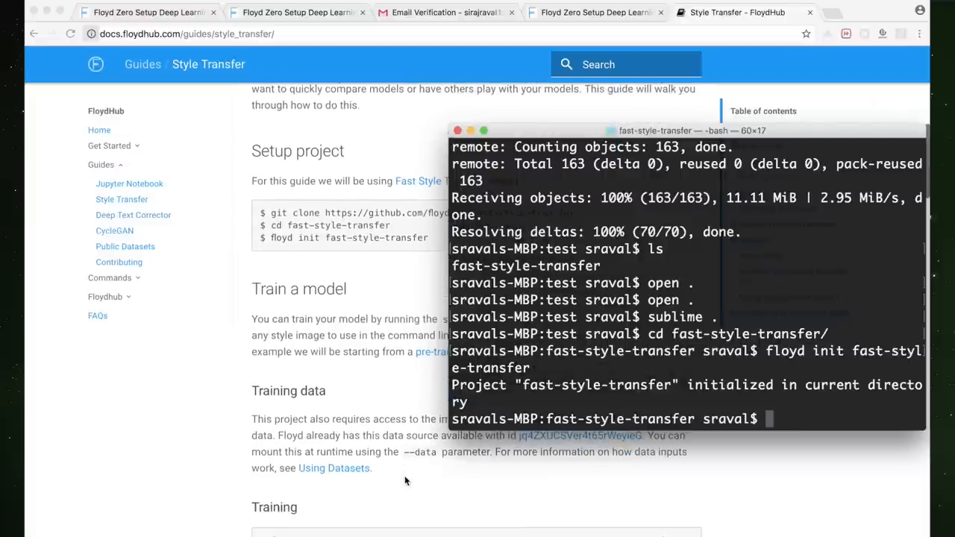
- Scroll through style.py's parser arguments in Sublime Text
scroll(down, 3)
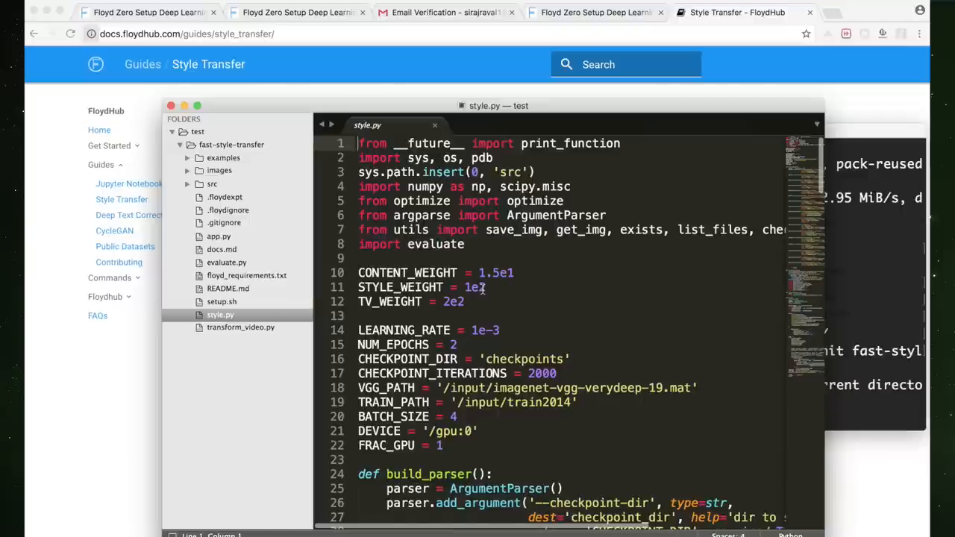
scroll(down, 3)
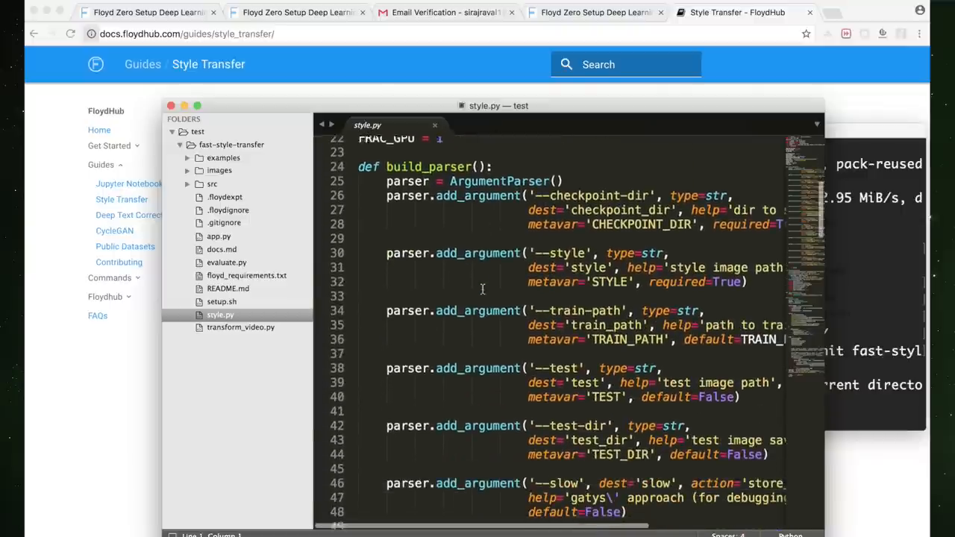
scroll(down, 3)
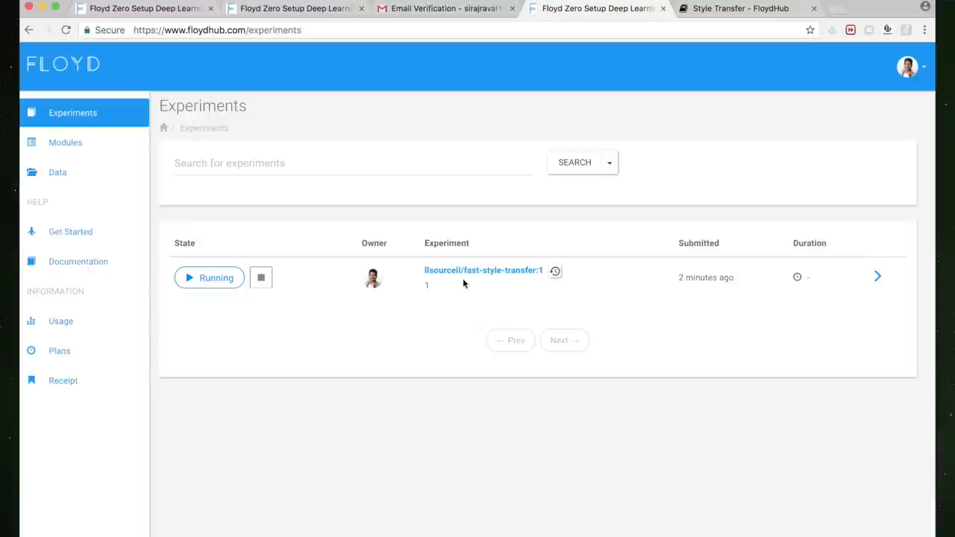
- Open the running experiment and rearrange its dataset and job nodes in the graph
click(483, 270)
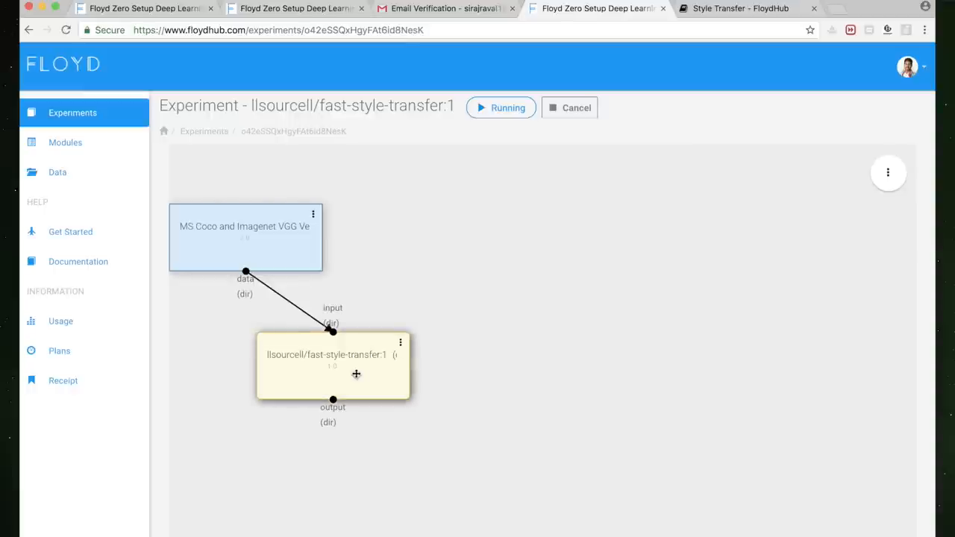
drag(355, 373, 686, 420)
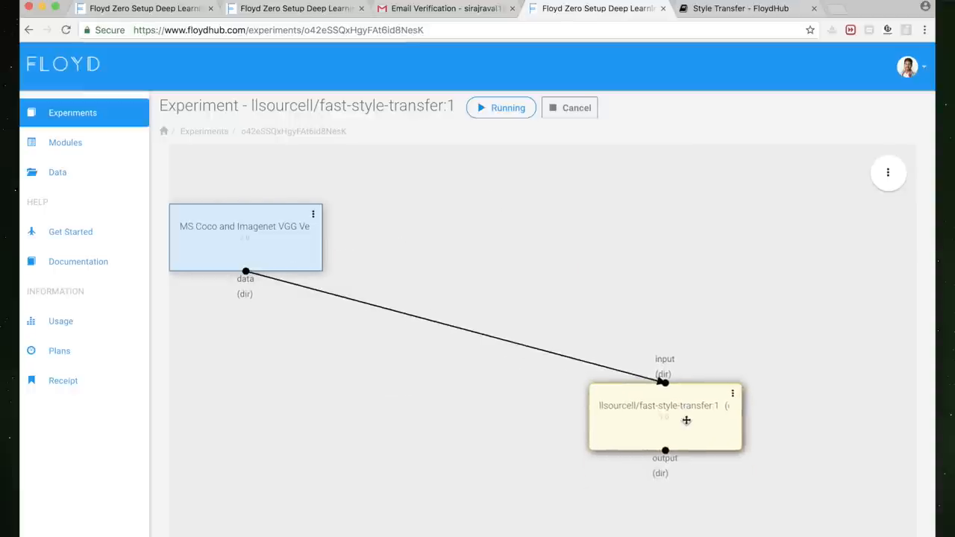
drag(245, 226, 344, 282)
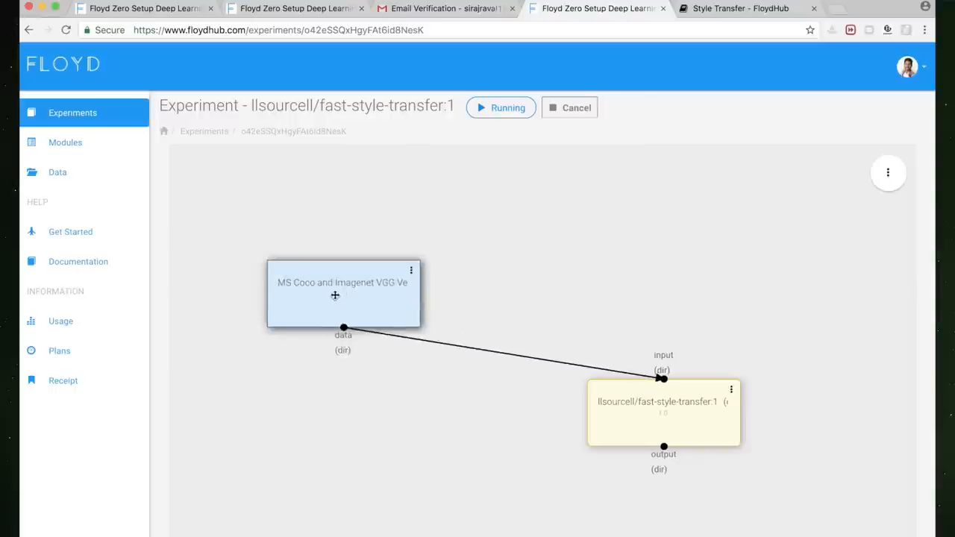
drag(663, 401, 430, 432)
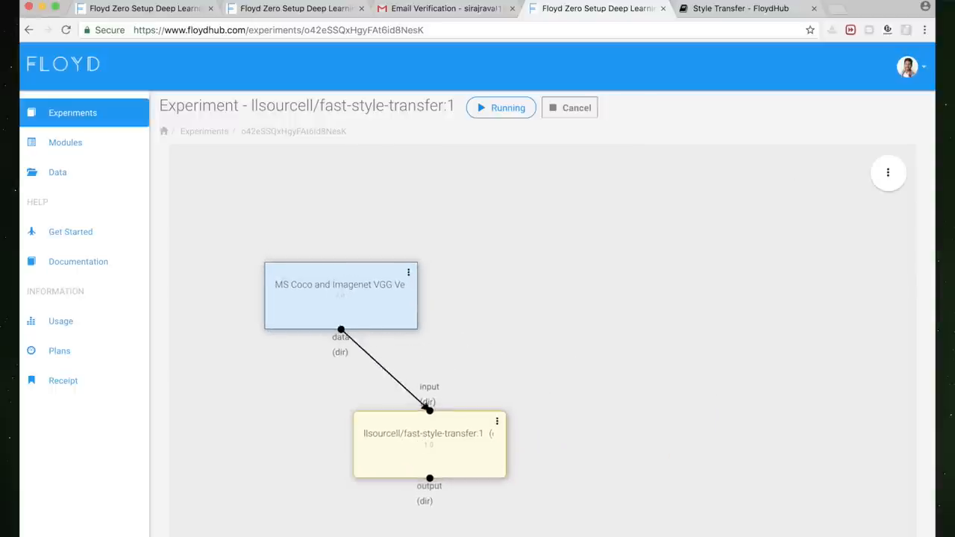
- View the experiment's details and log output, then return to the experiments list
click(887, 173)
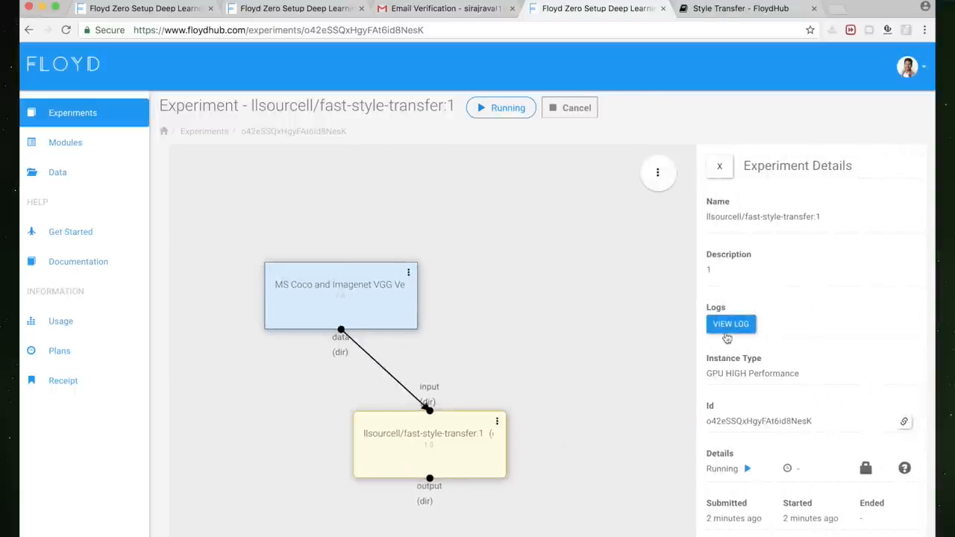
click(731, 324)
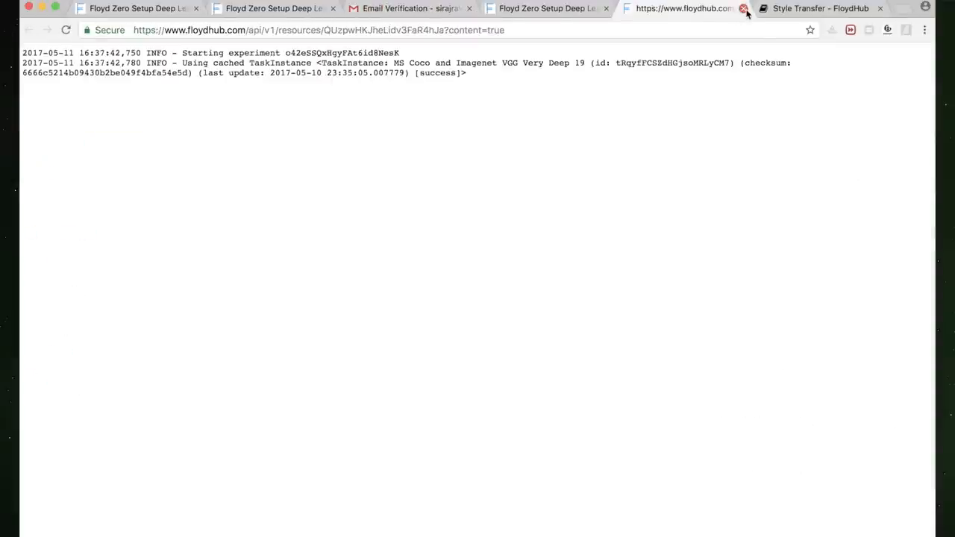
click(743, 9)
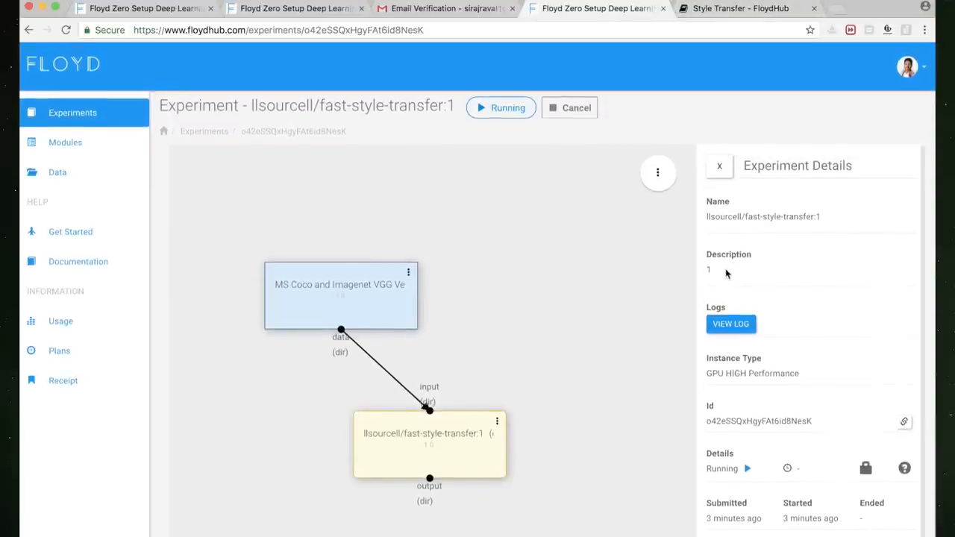
mouse_move(206, 126)
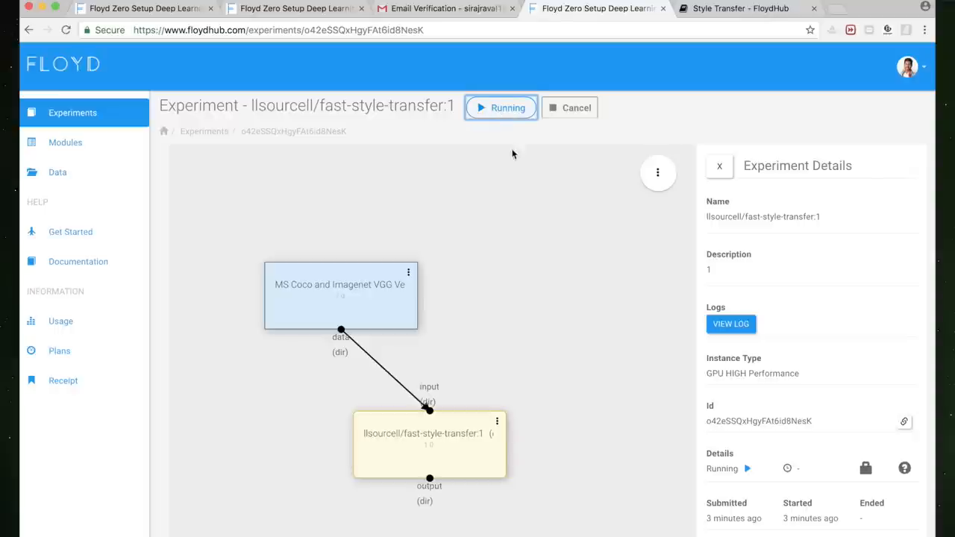
click(72, 113)
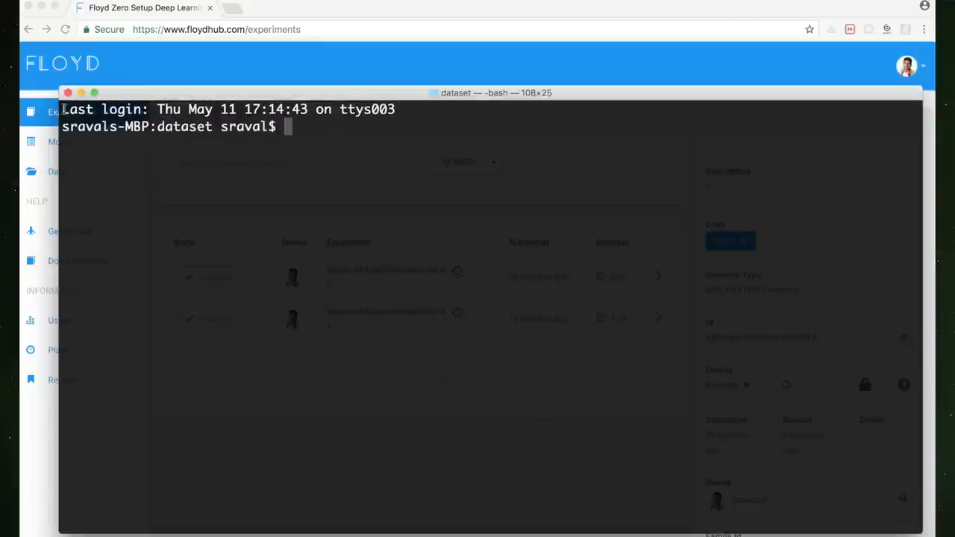
- Create a data source with floyd data init mydata and upload it with floyd data upload
text(floyd data i)
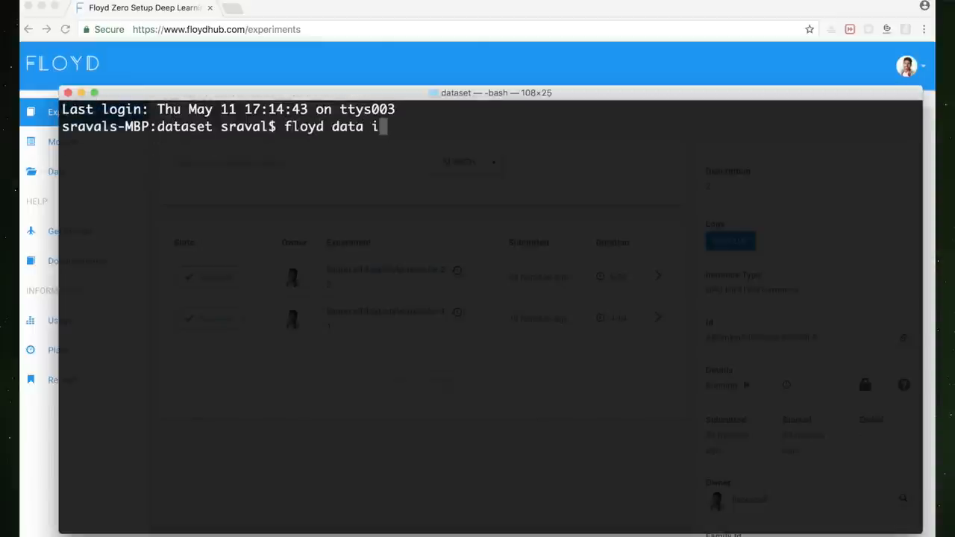
text(nit mydata)
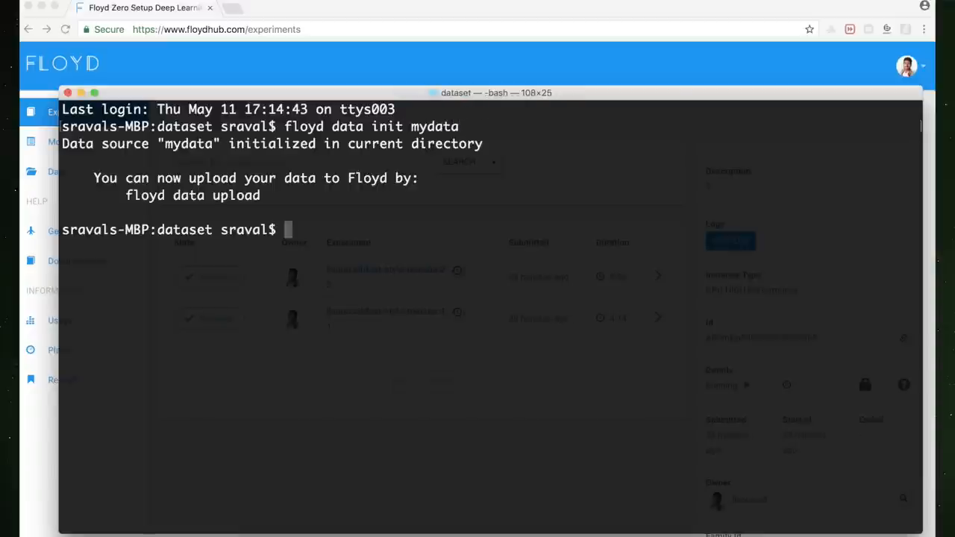
text(floyd)
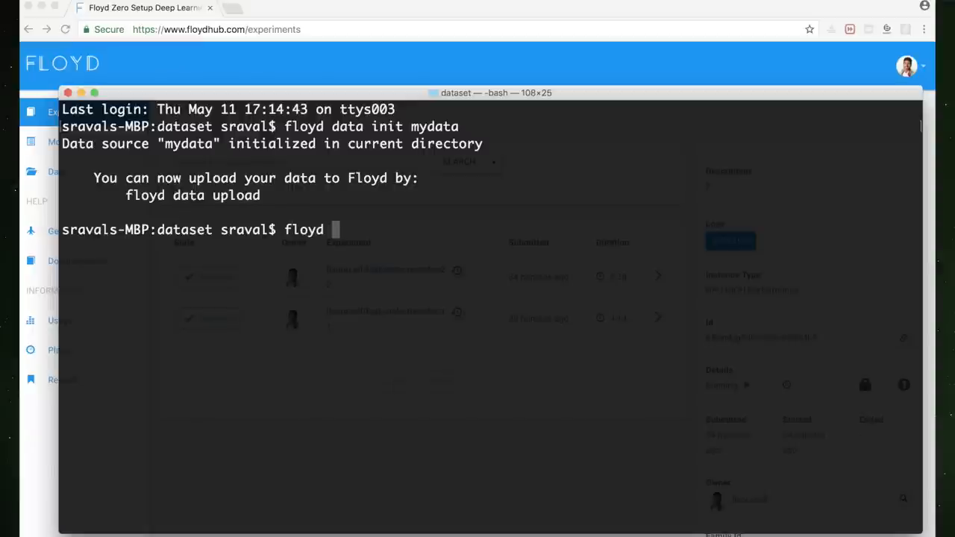
text(data upload)
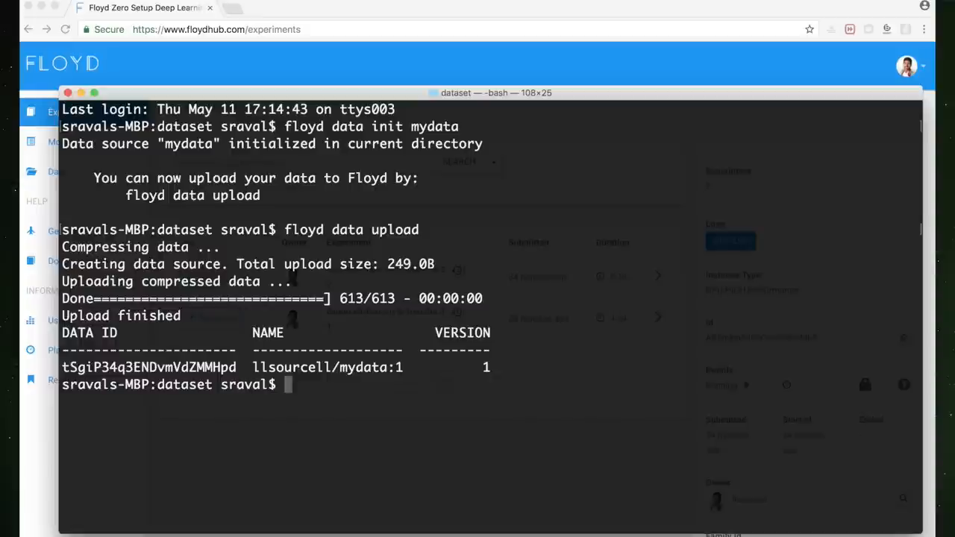
- Copy the new data source id and paste the floyd run evaluate.py command into the shell
double_click(149, 367)
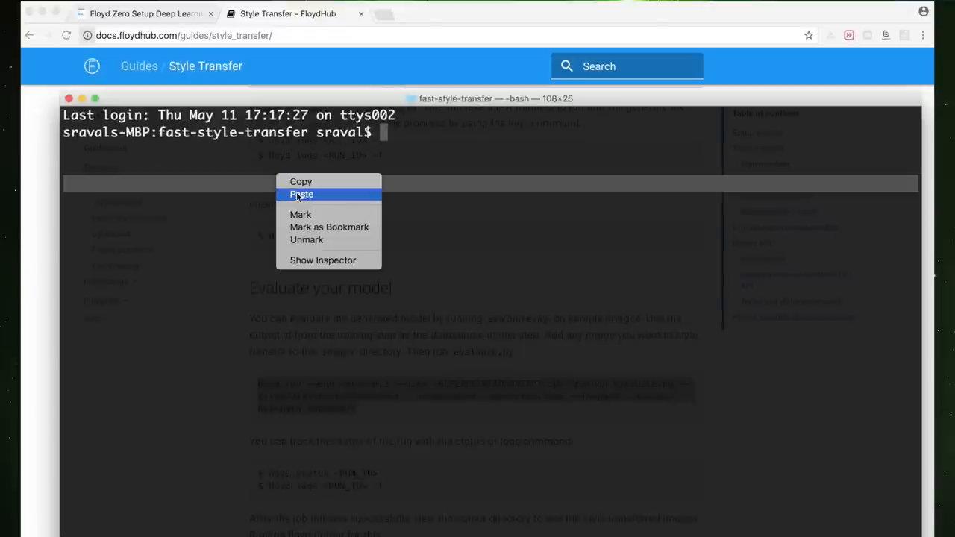
click(302, 194)
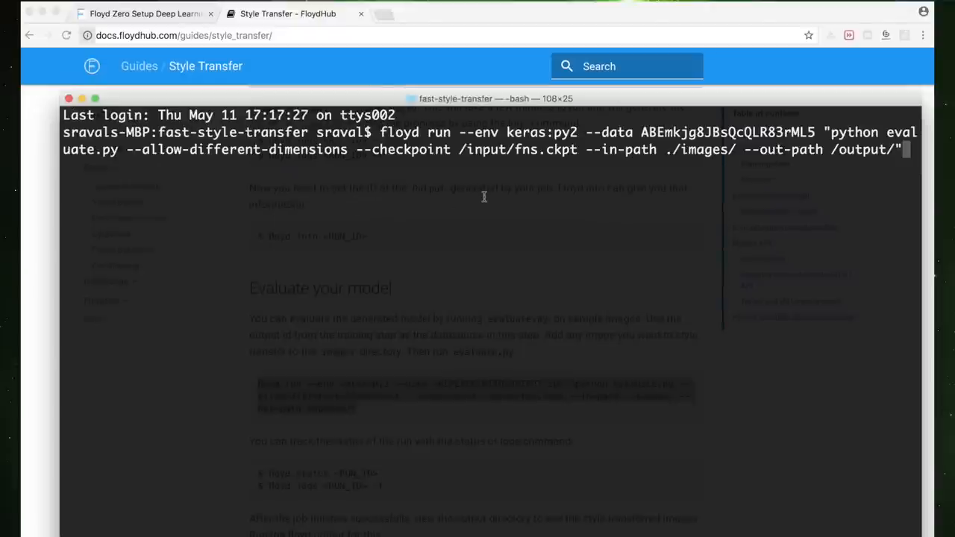